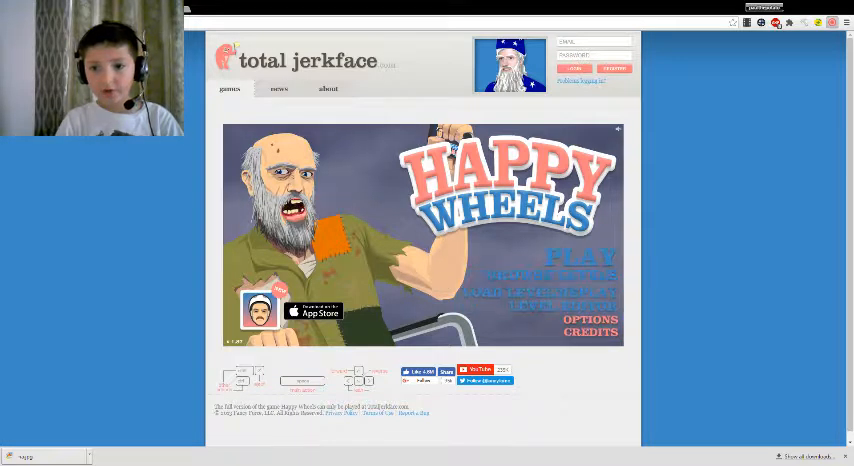
- Open the Featured Levels list and scroll down through it
left_click(561, 257)
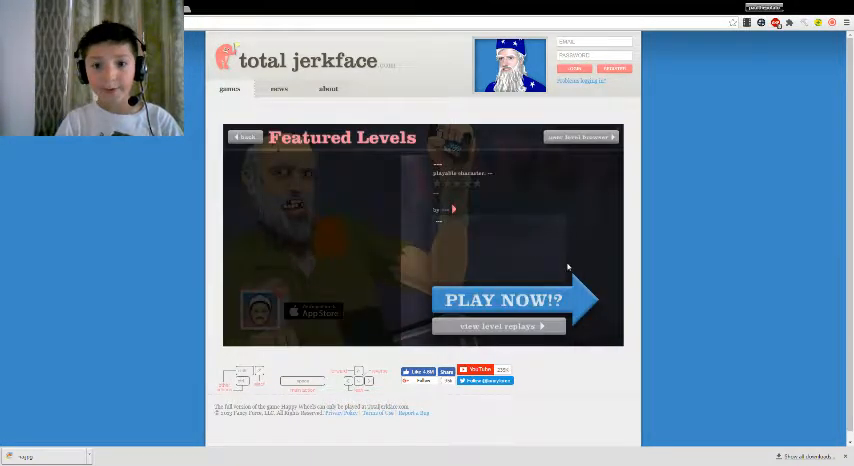
left_click(580, 137)
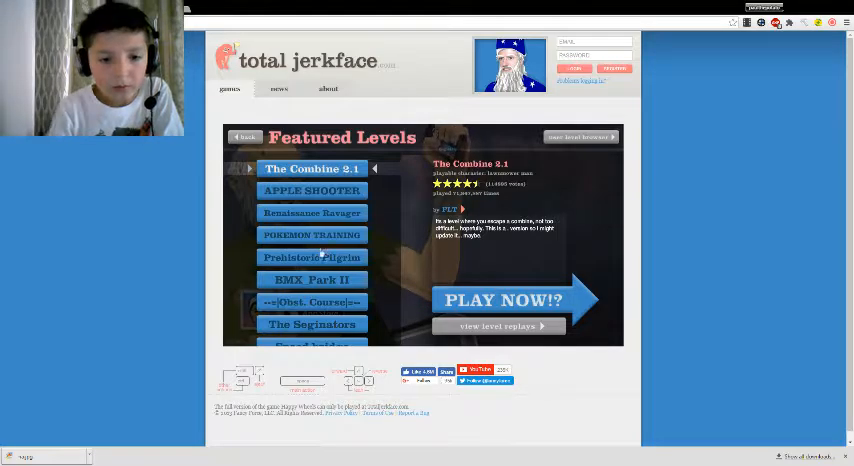
scroll("down", 3)
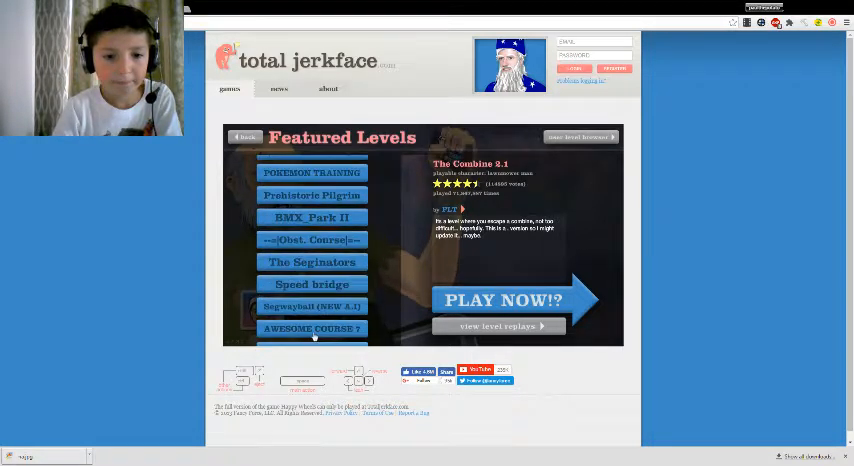
scroll("down", 3)
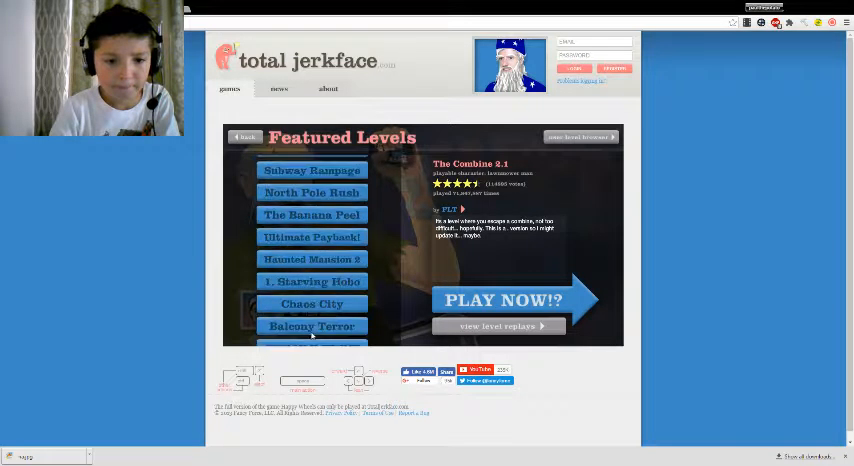
scroll("down", 3)
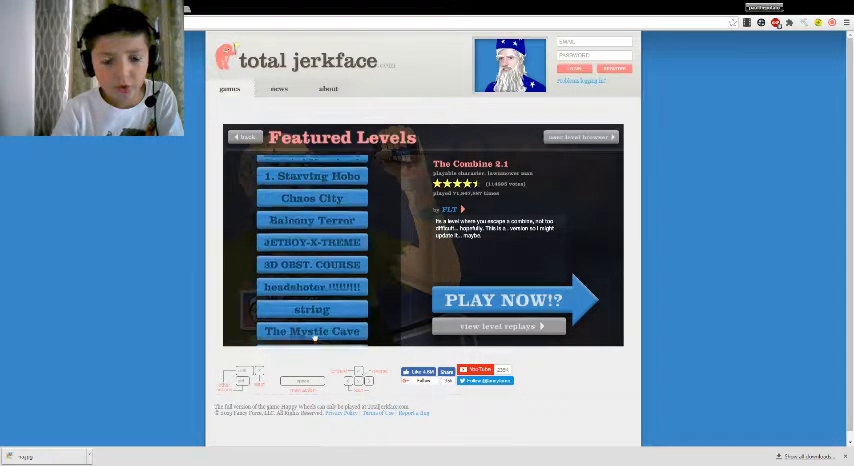
scroll("down", 3)
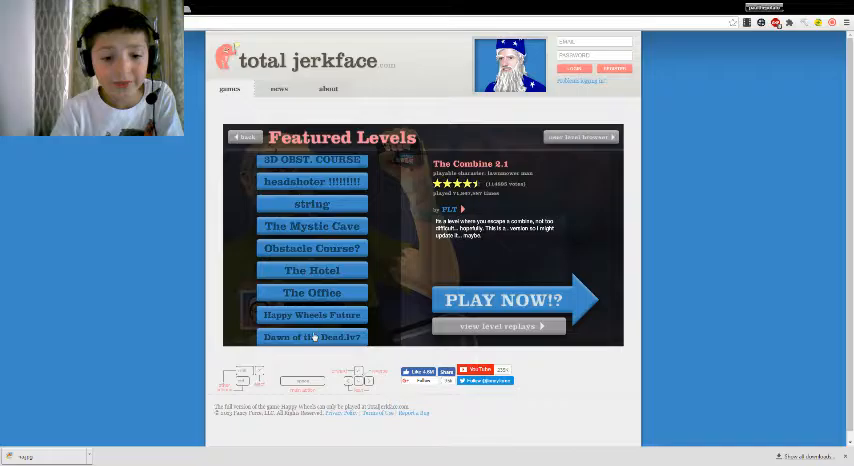
scroll("down", 3)
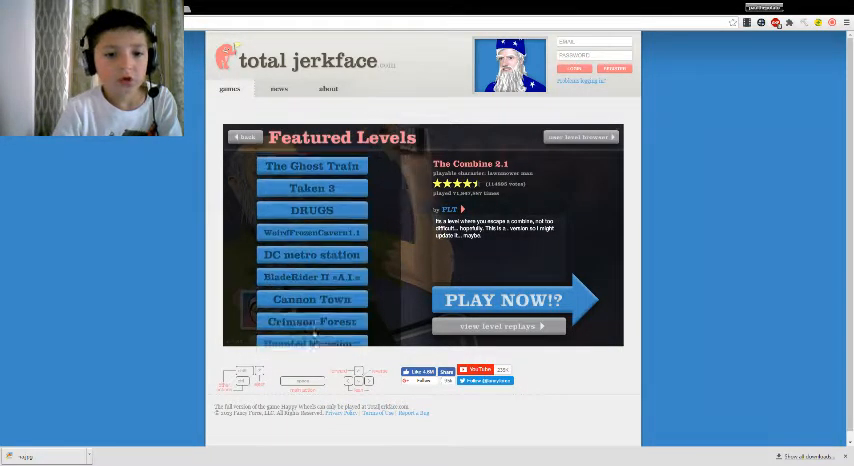
scroll("down", 3)
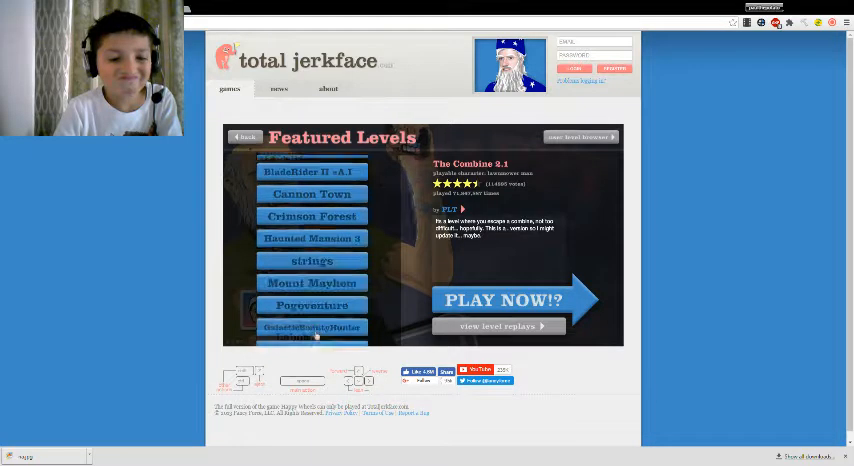
scroll("down", 3)
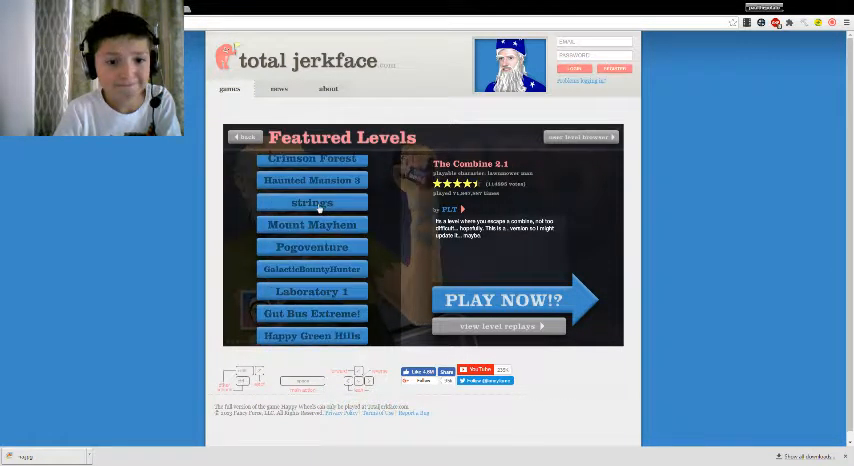
- Select the GalacticBountyHunter level and launch it with PLAY NOW!?
left_click(311, 202)
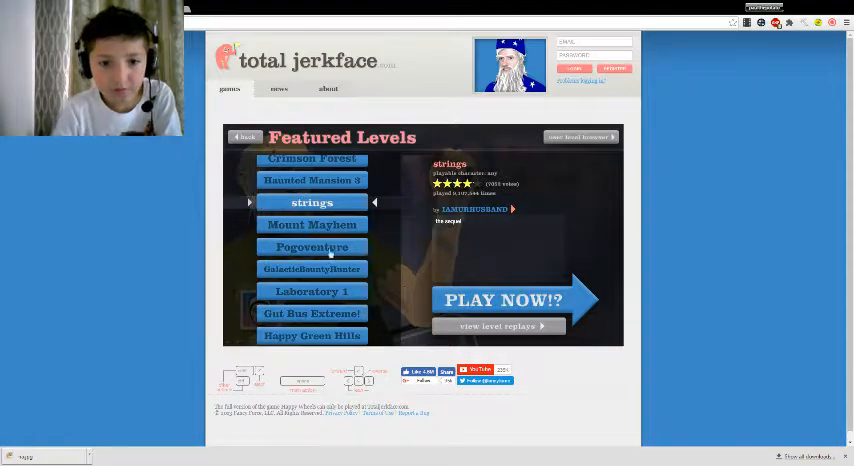
left_click(311, 268)
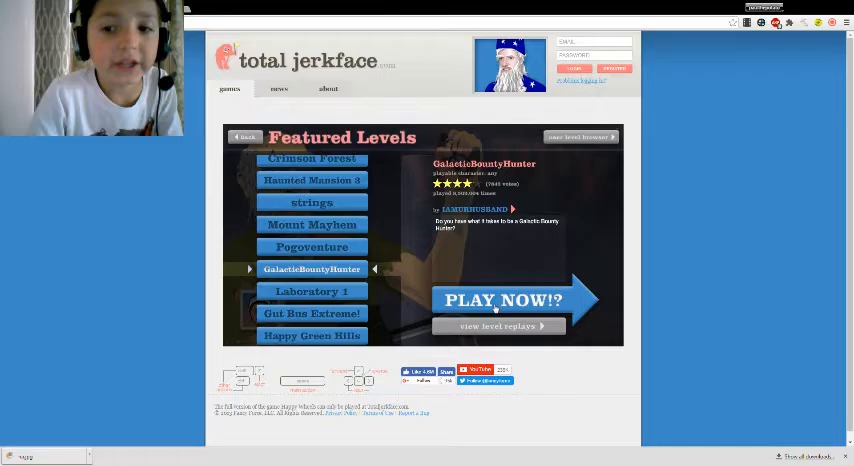
left_click(503, 300)
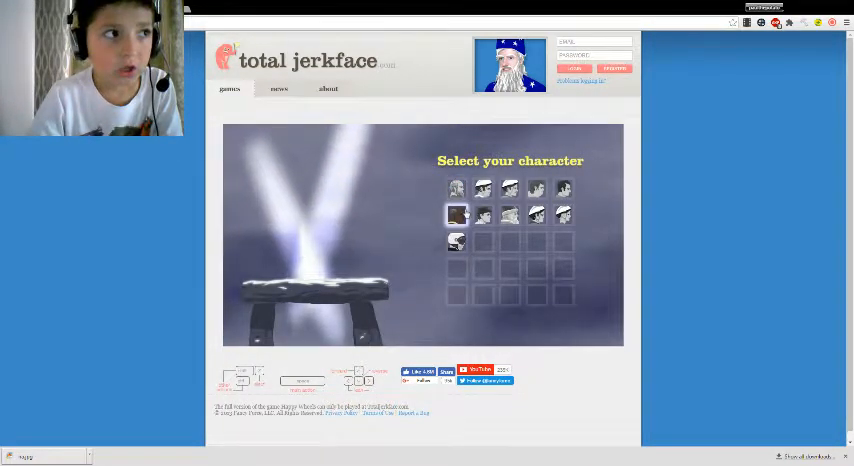
- Pick a character to start the Galactic Bounty Hunter run
left_click(509, 214)
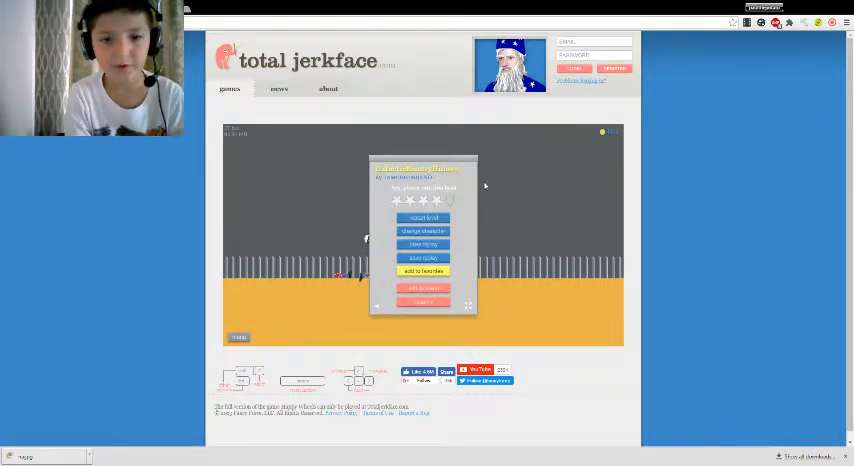
left_click(422, 218)
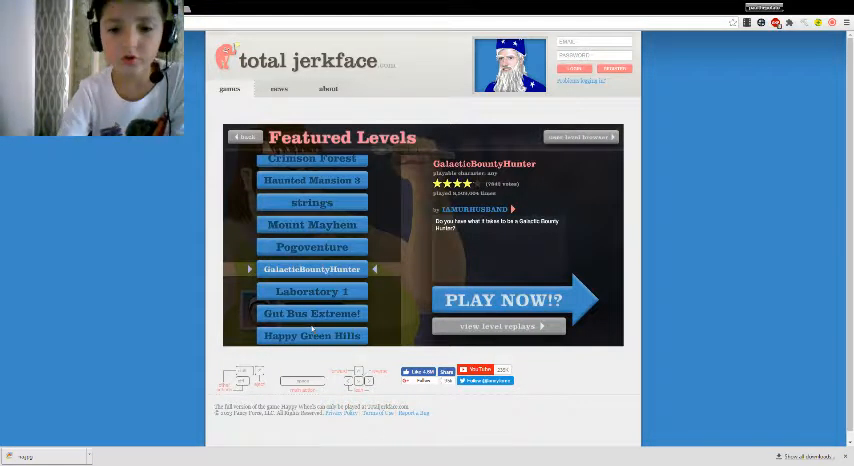
- Open the User Submitted Levels browser and its search-by-name box
left_click(578, 137)
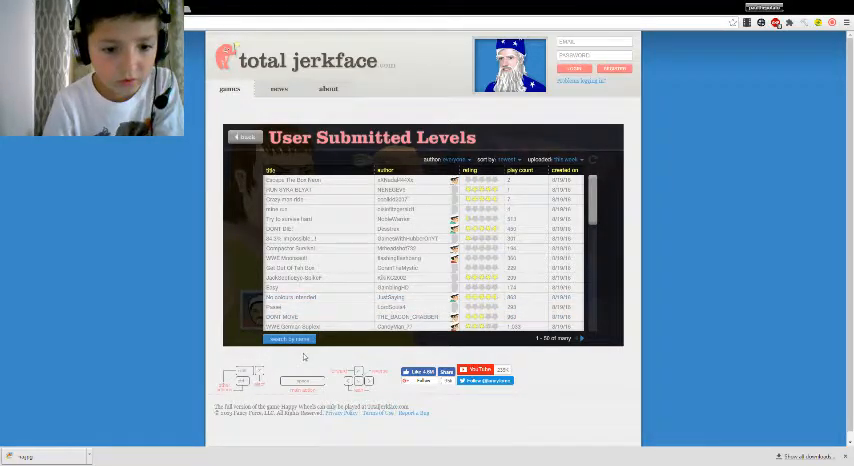
left_click(290, 338)
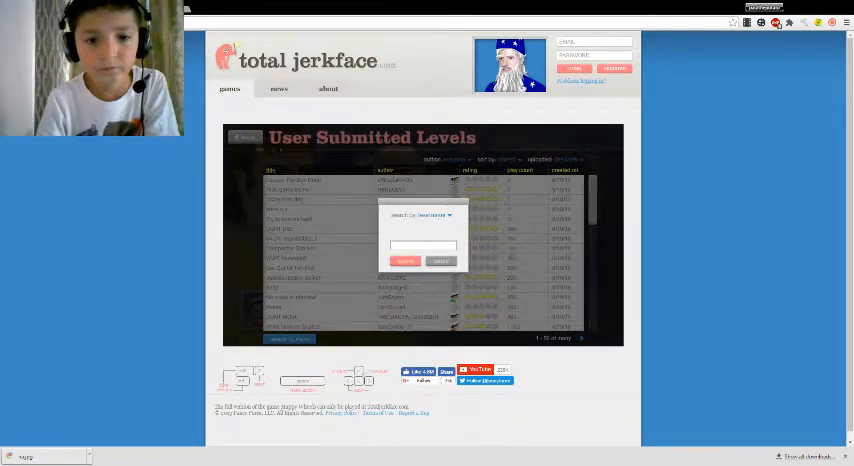
- Submit the 'sword throw' search, expand SWORD THROW EASY! and start playing it
left_click(405, 261)
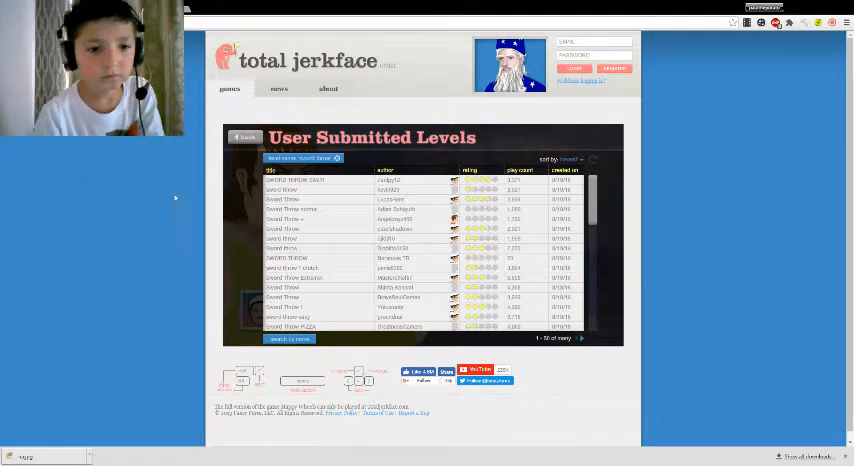
left_click(294, 180)
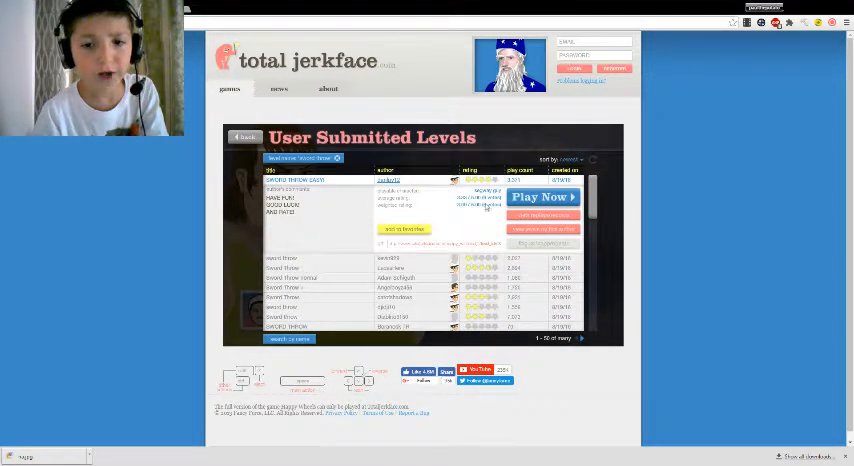
left_click(543, 196)
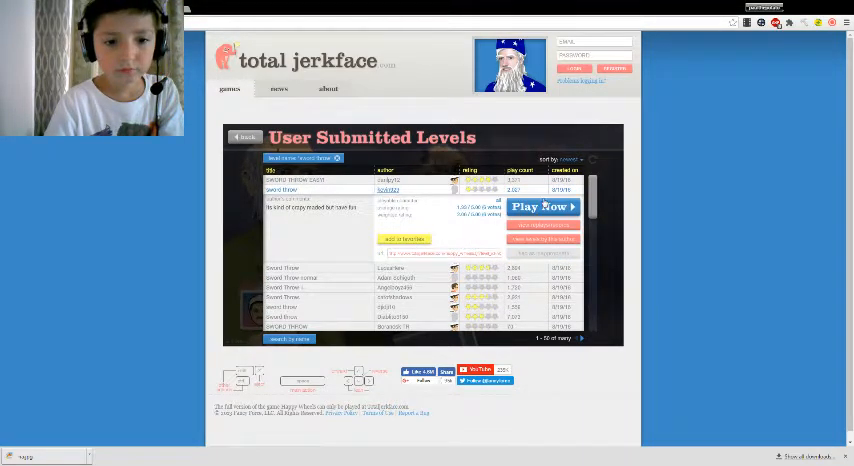
left_click(542, 207)
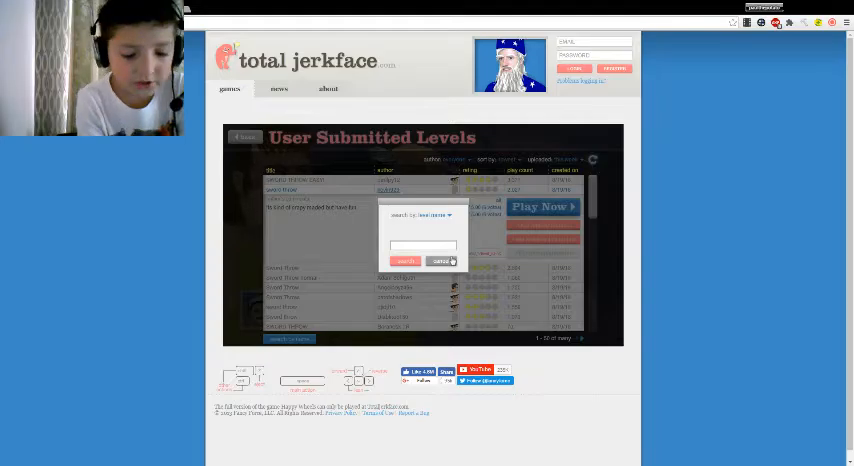
- Expand the first peanuts result, 'peanuts shoe', and start playing it
type("pass")
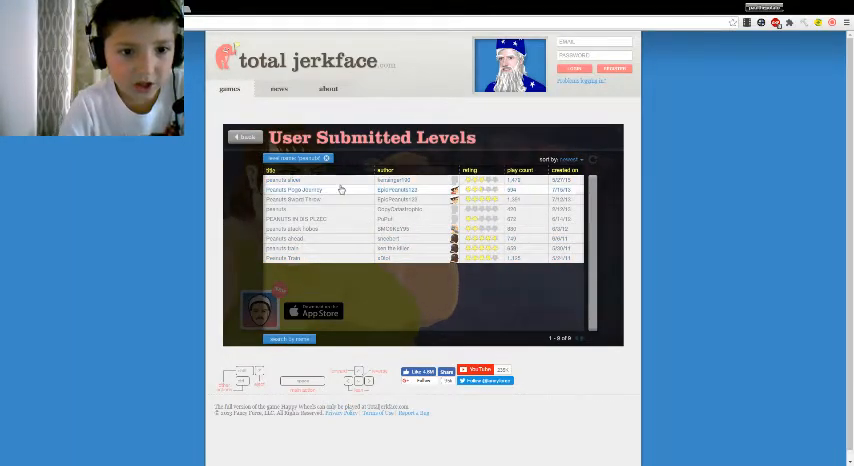
left_click(293, 181)
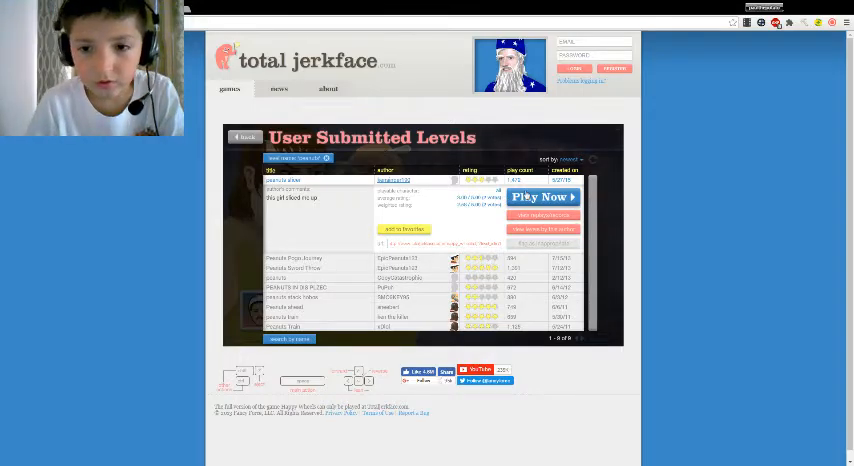
left_click(542, 197)
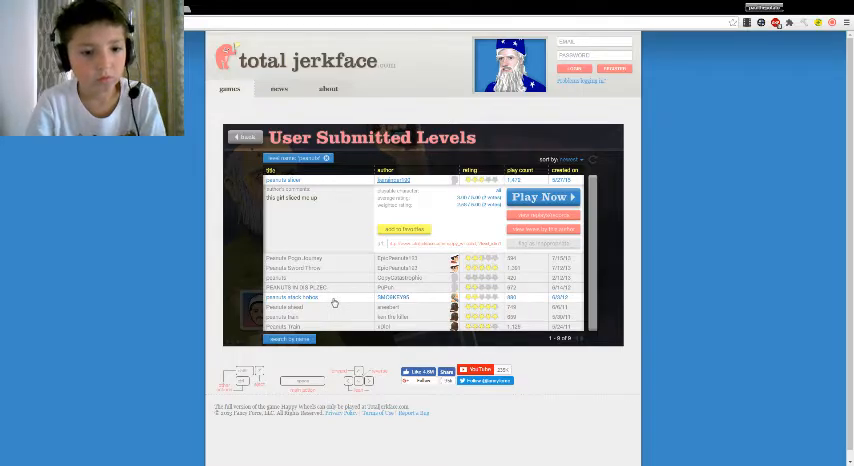
- Reopen the name search, enter 'h' and submit it
left_click(289, 338)
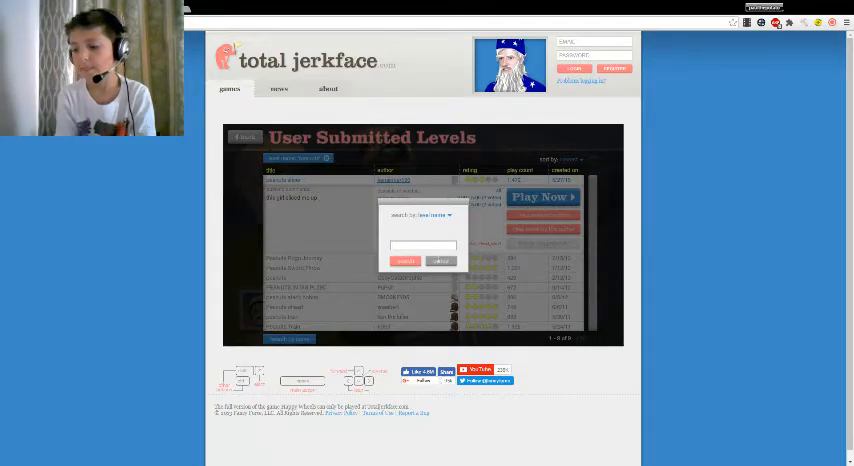
type("h")
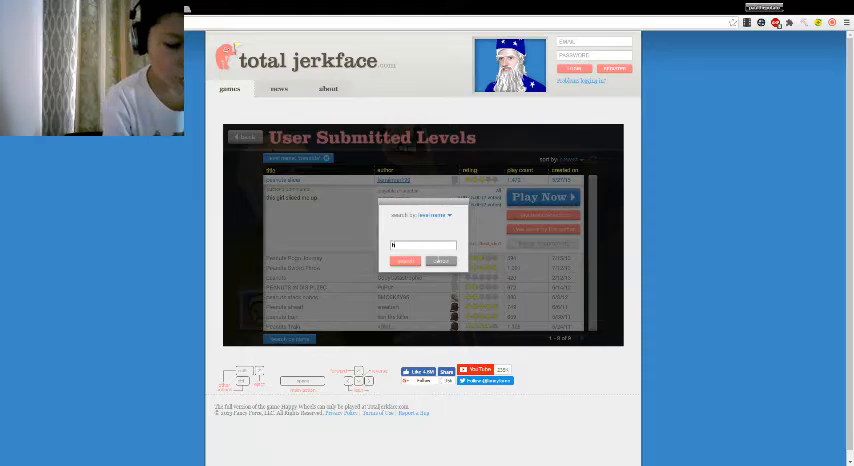
left_click(405, 261)
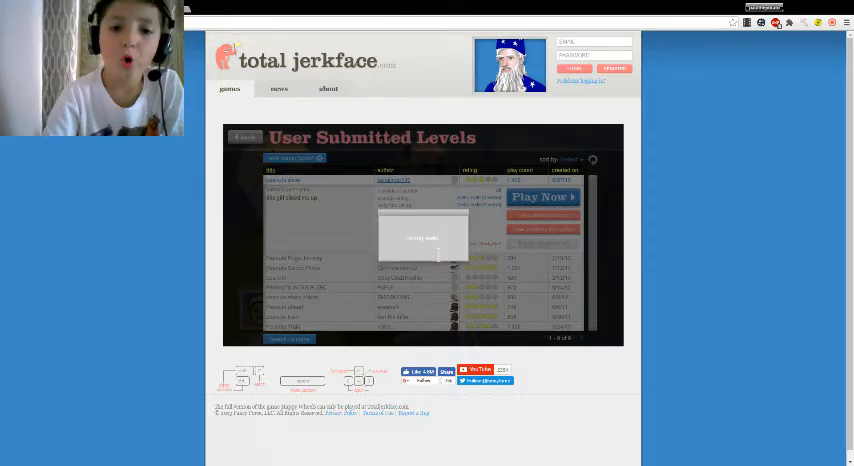